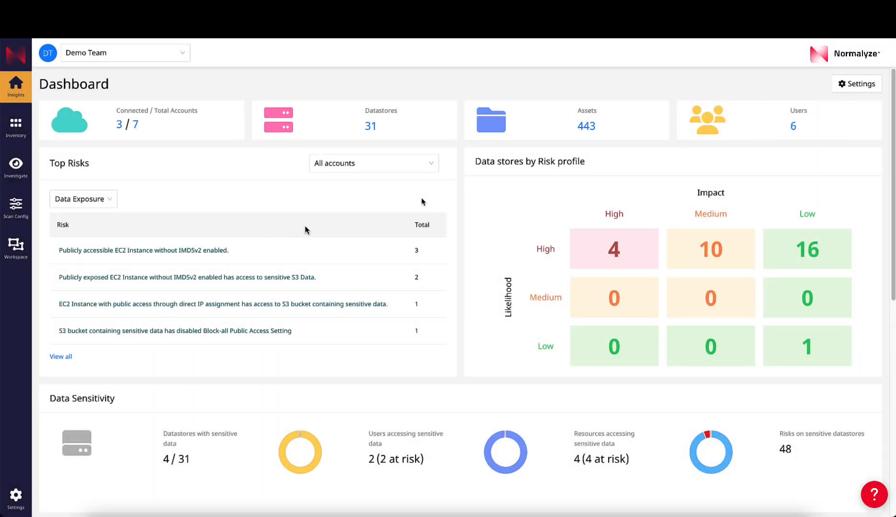
mouse_move(397, 390)
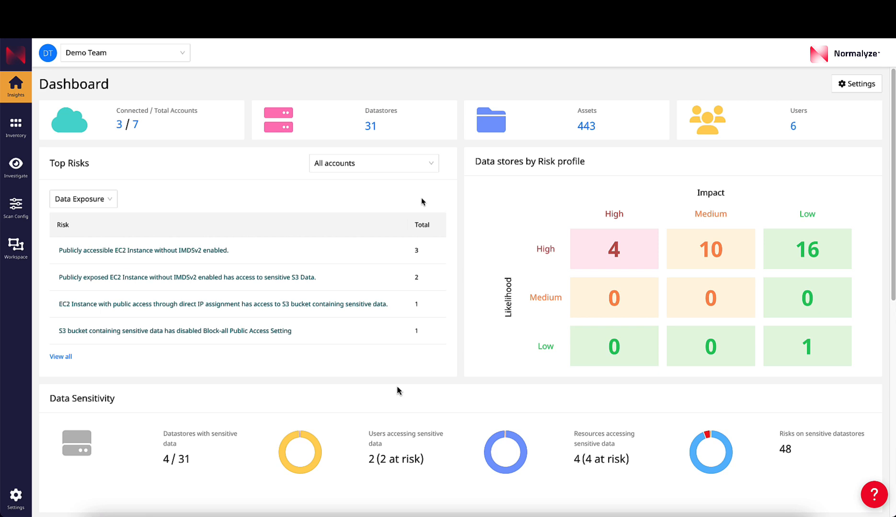
mouse_move(113, 289)
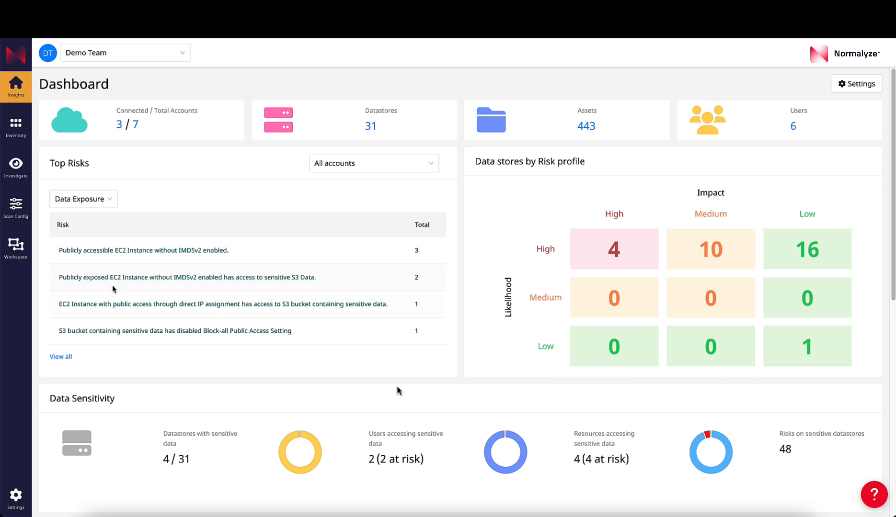
mouse_move(156, 280)
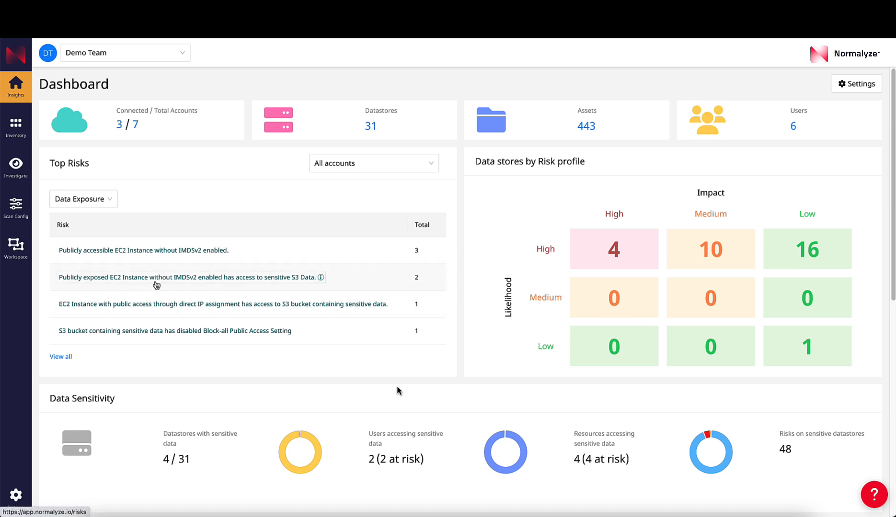
mouse_move(186, 285)
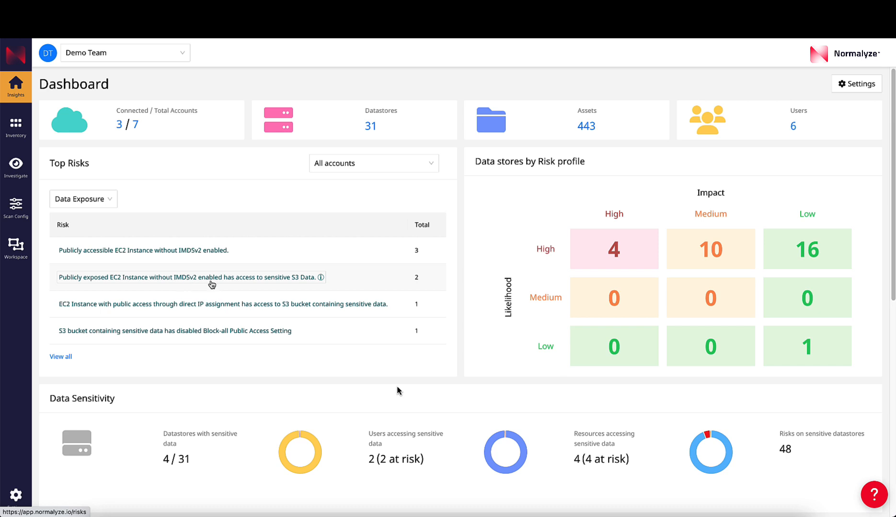
Show all risks for publicly exposed EC2 instances without IMDSv2 reaching sensitive S3 data.
click(190, 277)
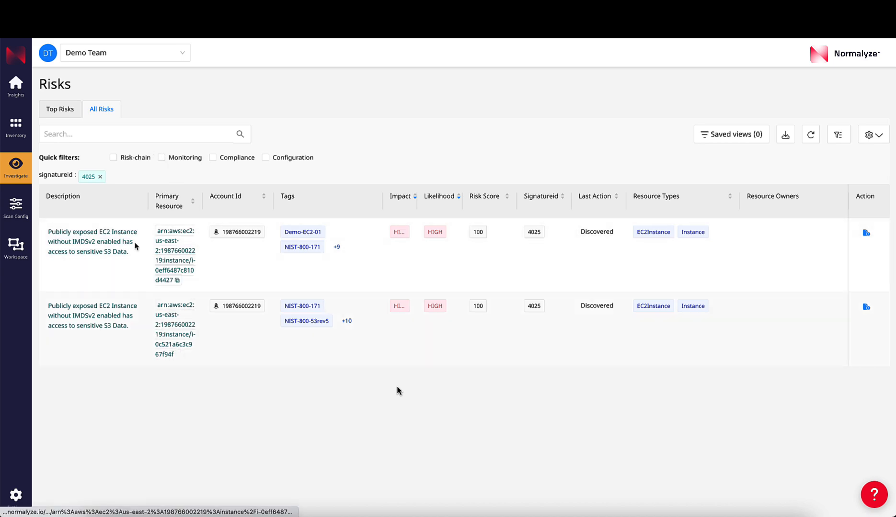
Review the first risk's overview details and show its Actions panel with empty history.
click(92, 241)
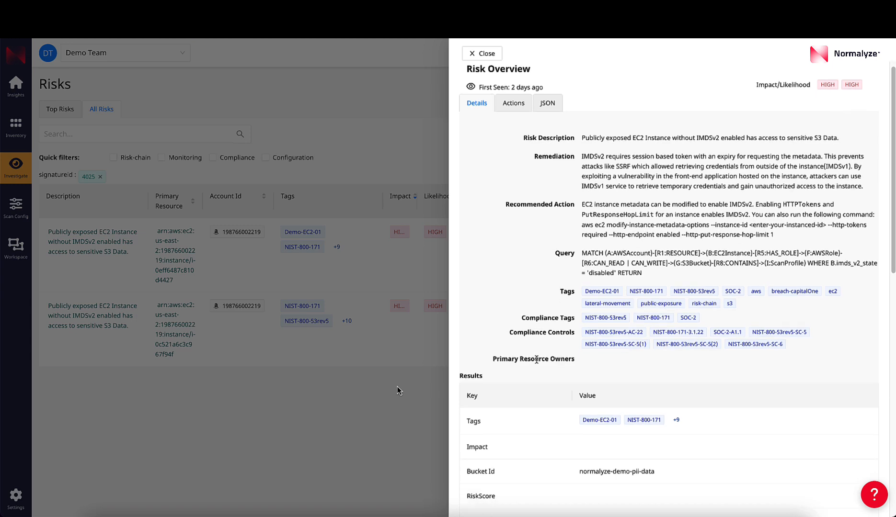
scroll(down, 3)
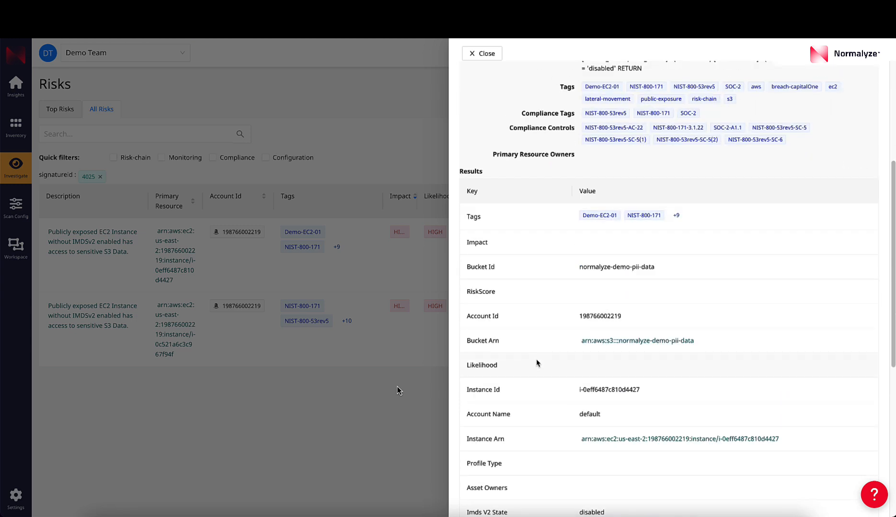
click(512, 112)
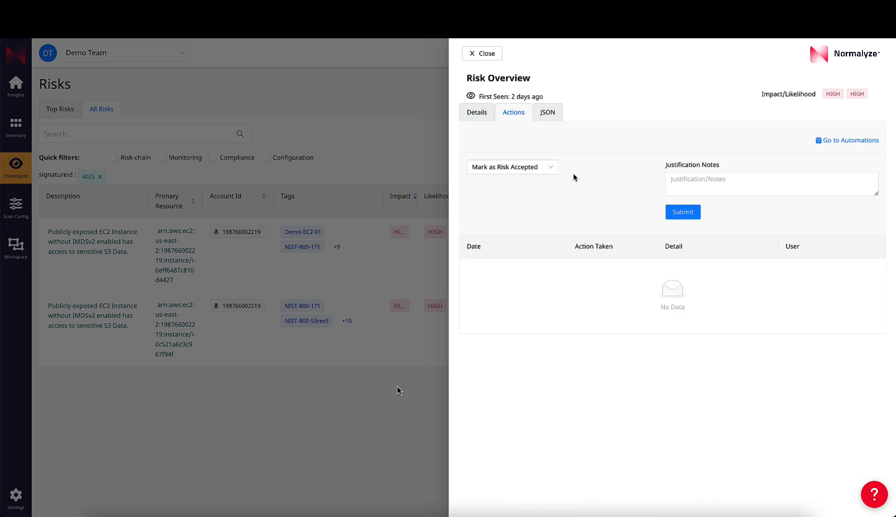
Browse the risk's response action choices, then move to the empty Automations page.
click(512, 167)
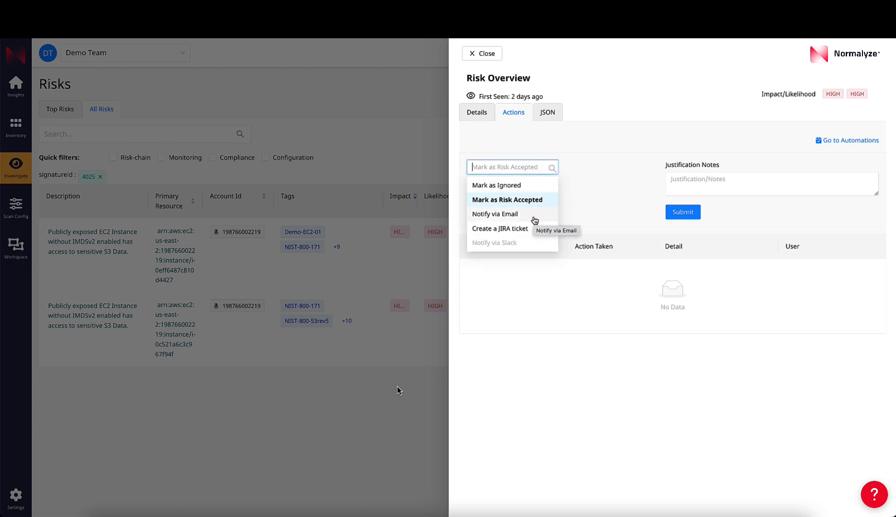
mouse_move(530, 232)
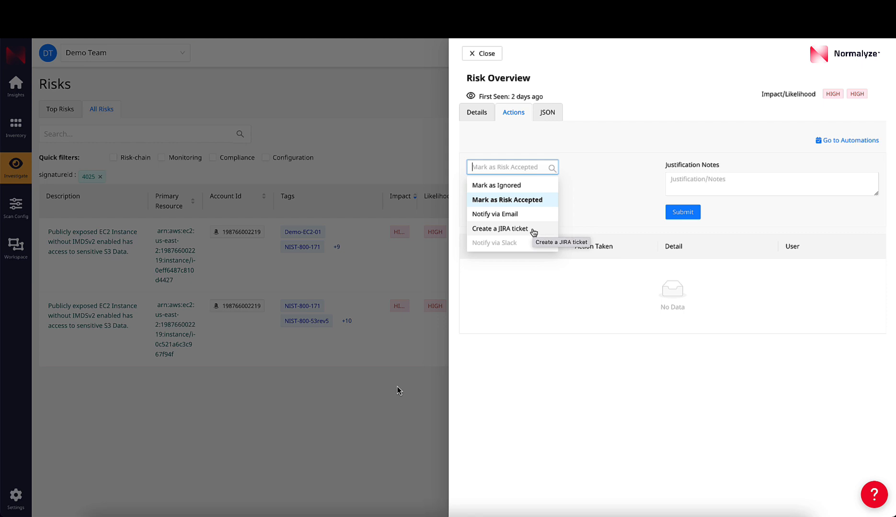
click(507, 199)
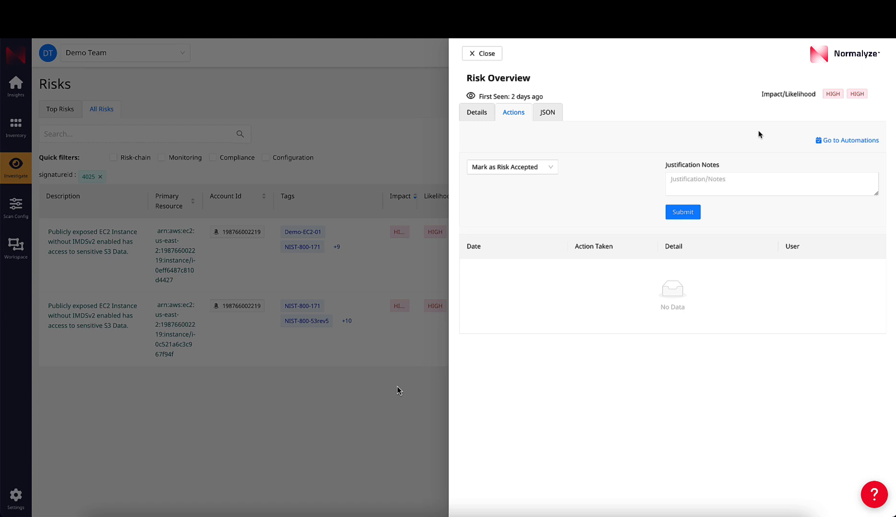
click(850, 140)
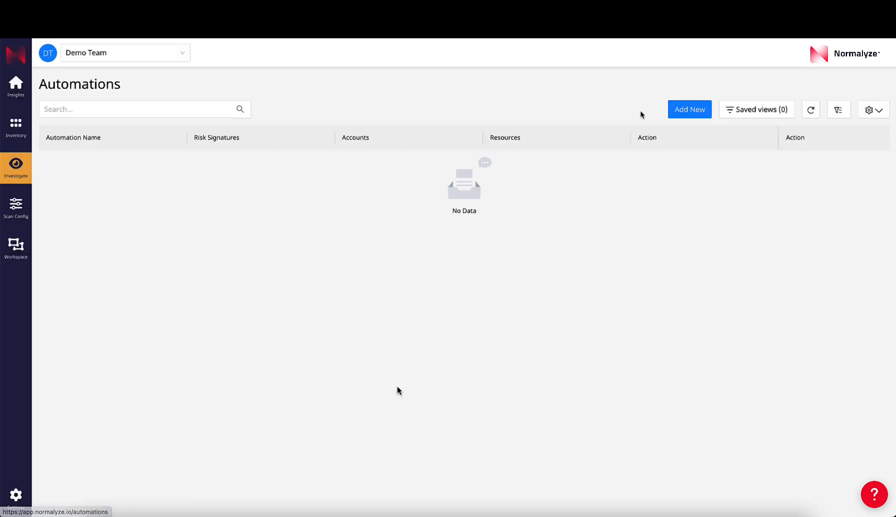
Create an automation named 'sensitive exposure' triggered by risk signature 4025.
click(688, 109)
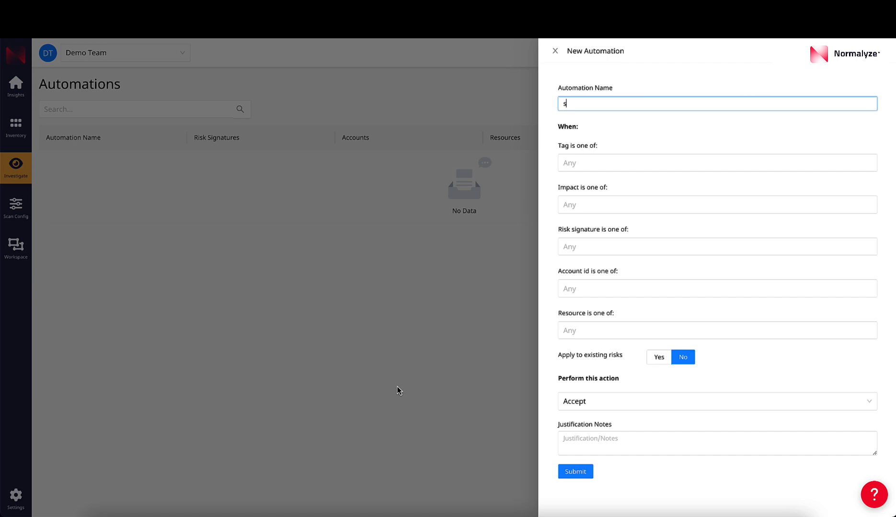
text(sensitive exposure)
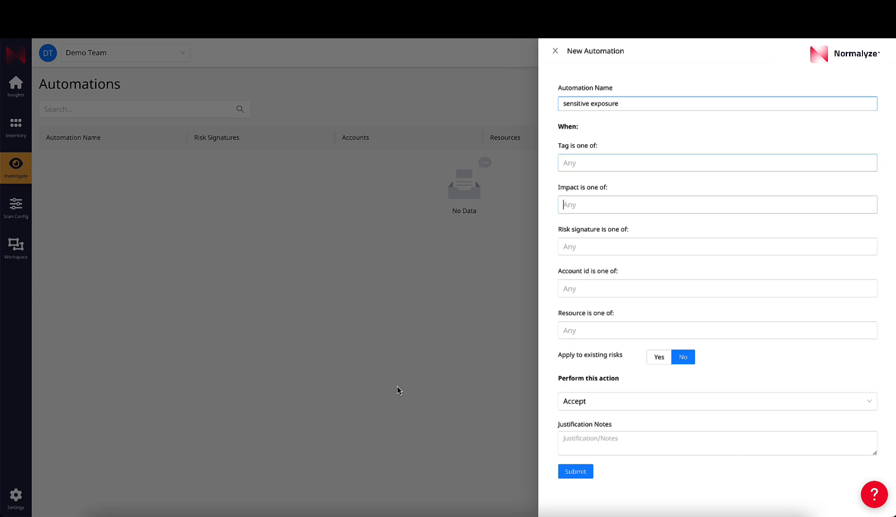
text(4025)
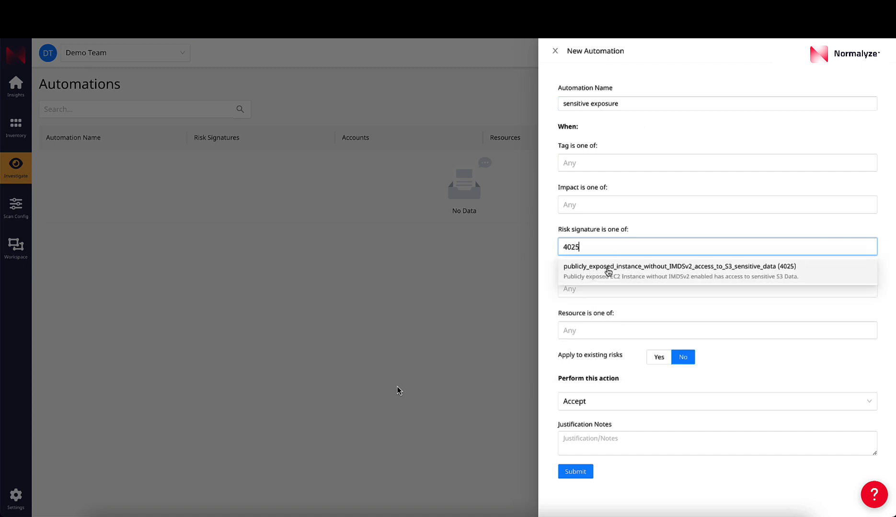
click(677, 267)
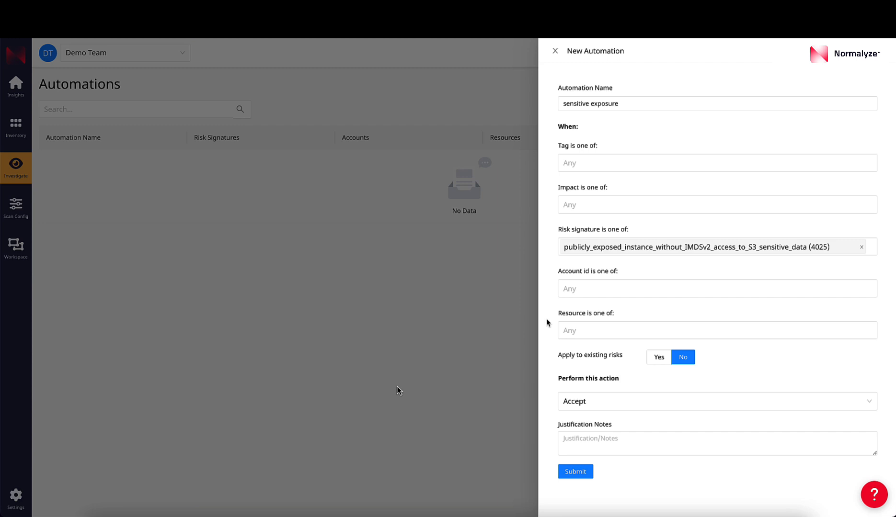
click(716, 401)
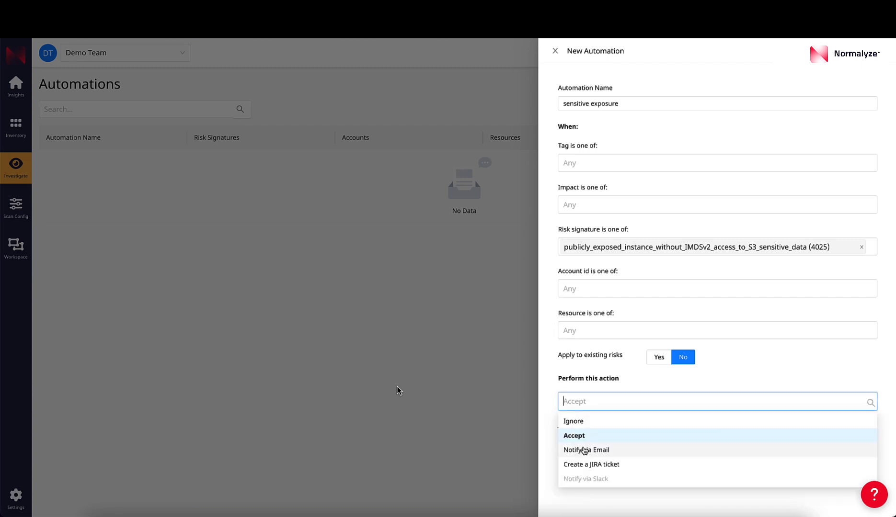
mouse_move(591, 464)
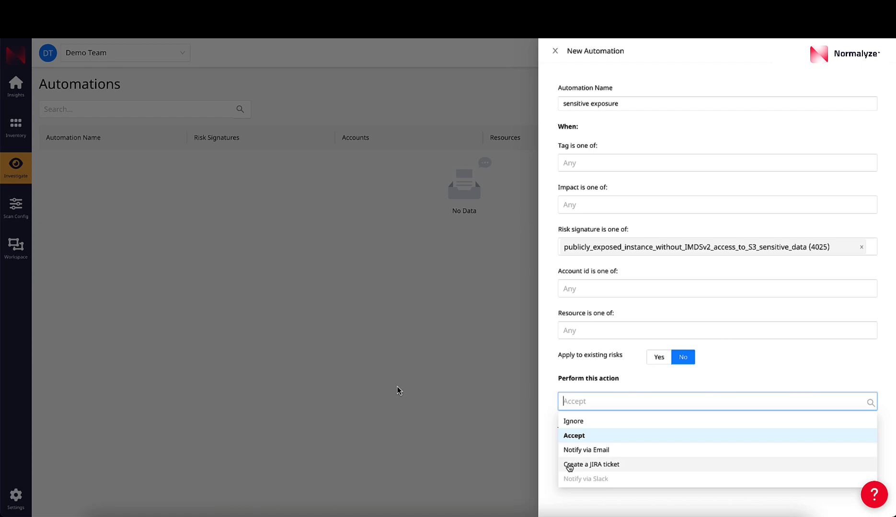
mouse_move(594, 478)
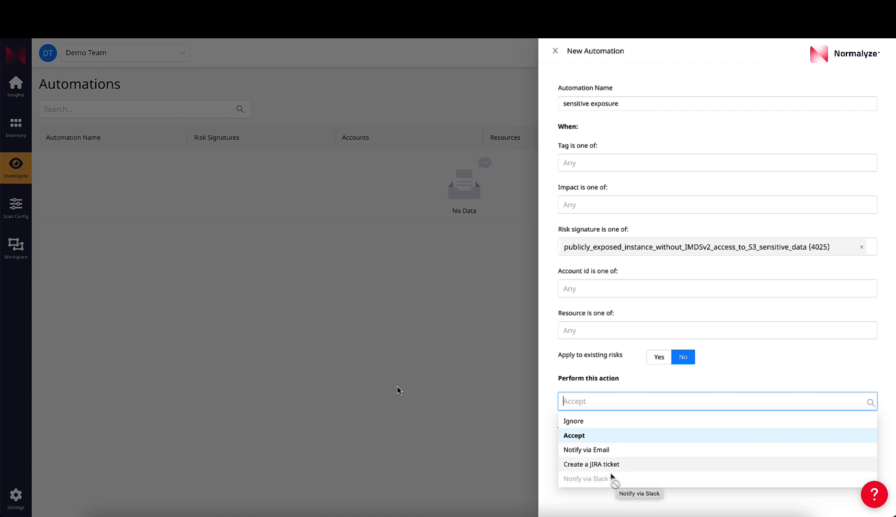
Set the automation's action to 'Create a JIRA ticket' and submit it.
click(591, 464)
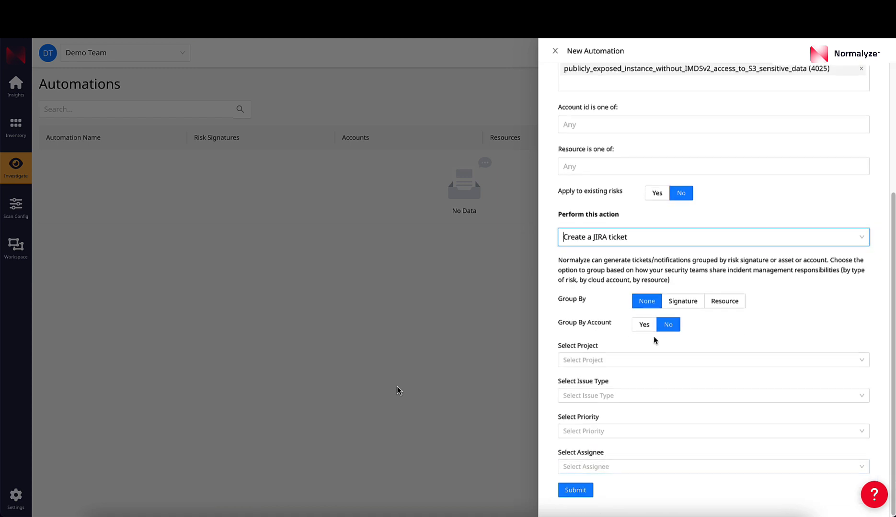
mouse_move(750, 306)
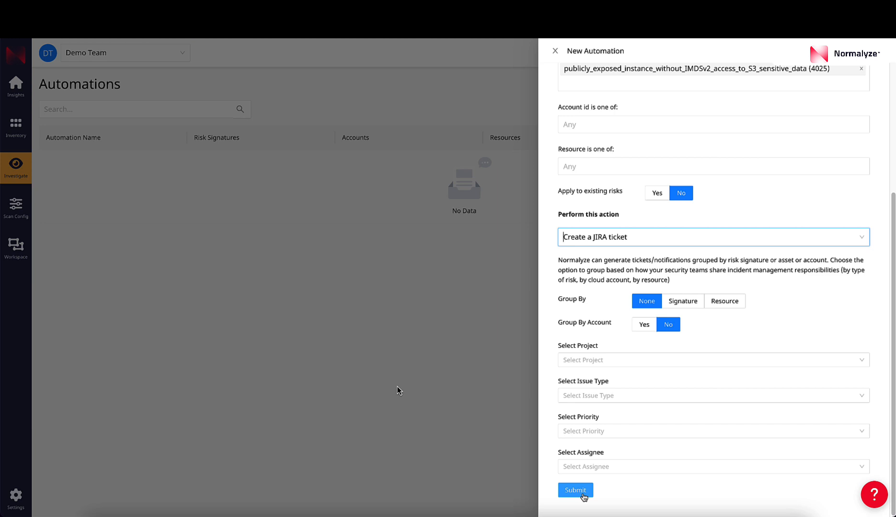
click(574, 490)
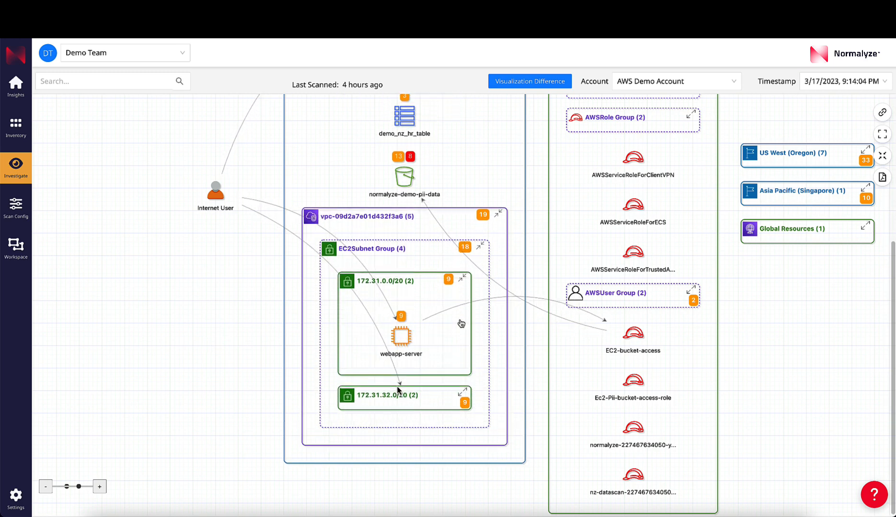
mouse_move(454, 349)
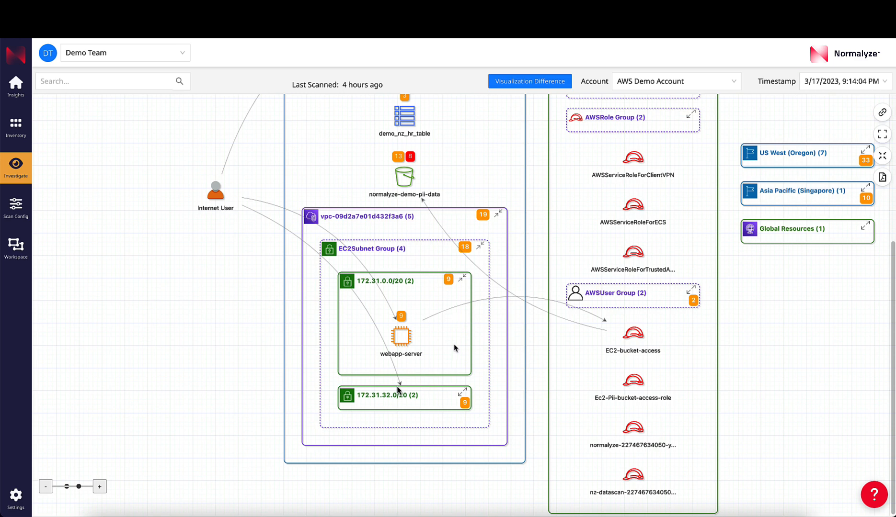
Trace the path from Internet User through webapp-server to the normalyze-demo-pii-data bucket.
click(401, 335)
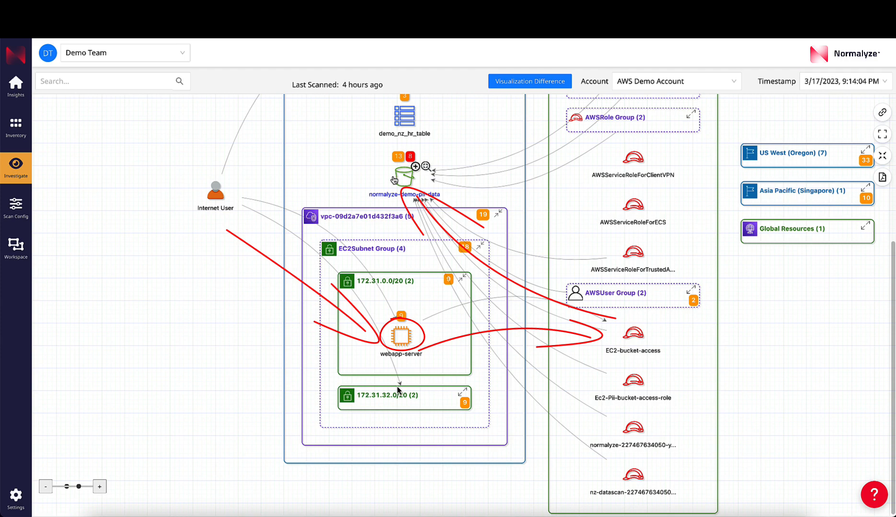
Inspect the bucket's sensitive data profiles, its 13 risks and its raw JSON properties.
click(404, 166)
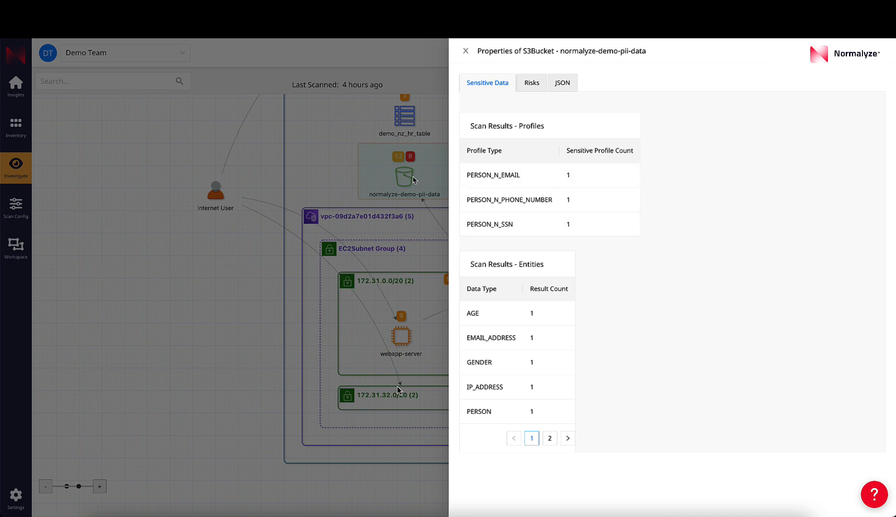
mouse_move(473, 149)
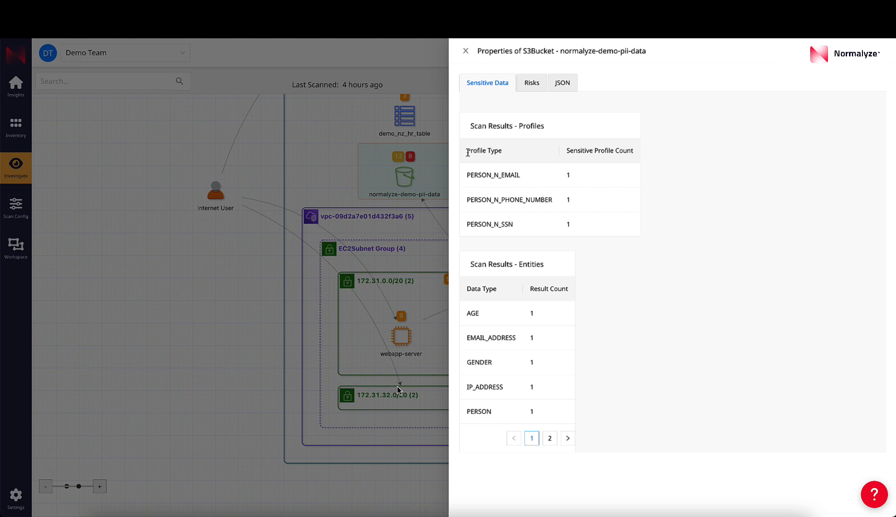
click(530, 83)
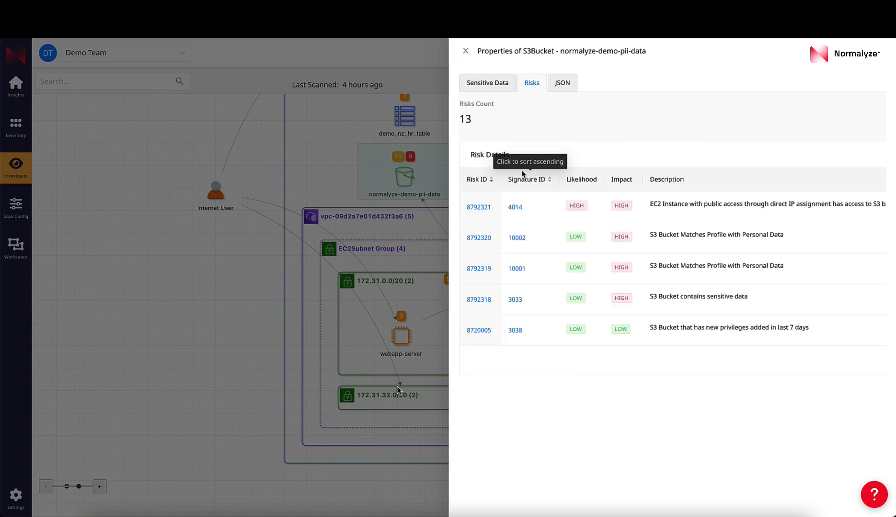
mouse_move(559, 93)
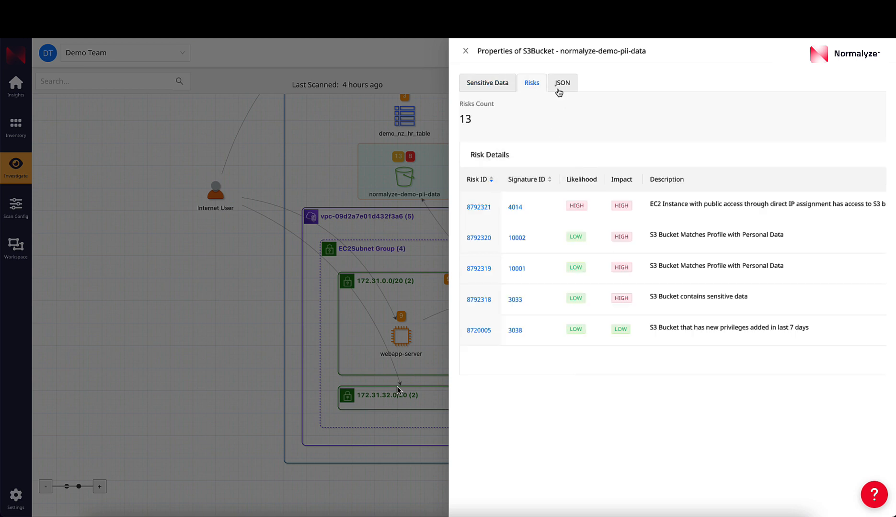
click(561, 83)
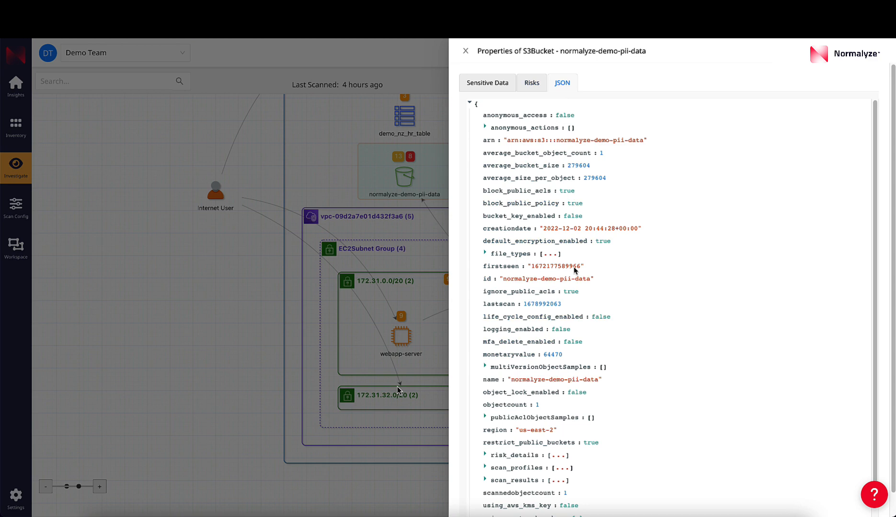